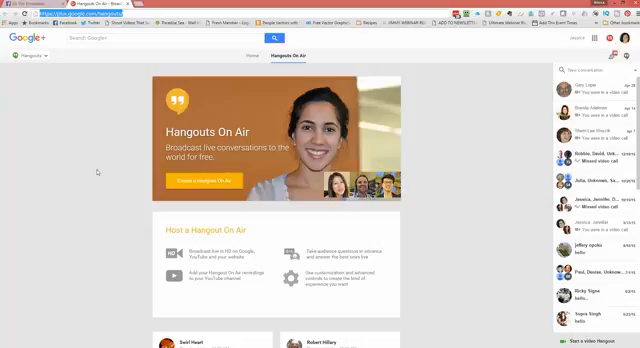
pyautogui.moveTo(104, 68)
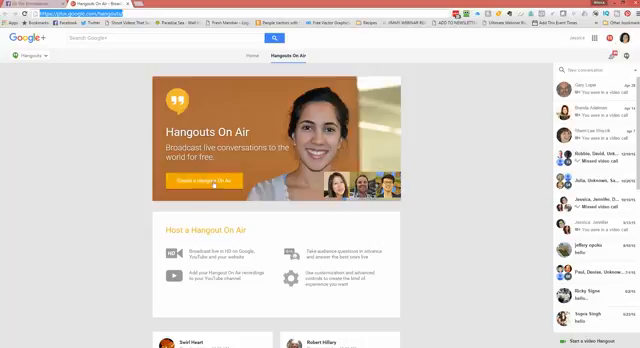
# Start a new Hangout On Air from the Hangouts On Air page
pyautogui.click(188, 182)
pyautogui.write('How to Do a Hangout and Stream it Live into You')
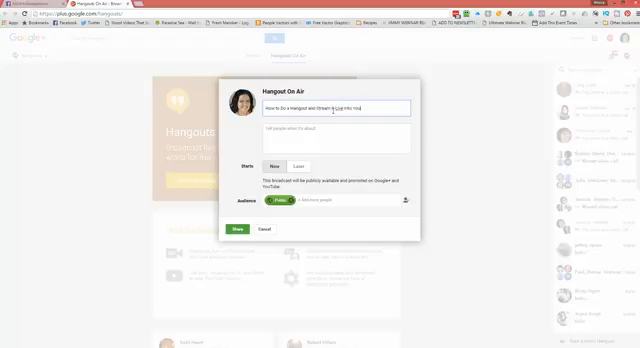
# Title the broadcast 'How to do a Hangout and Stream it Live into Facebook'
pyautogui.write('Facebo')
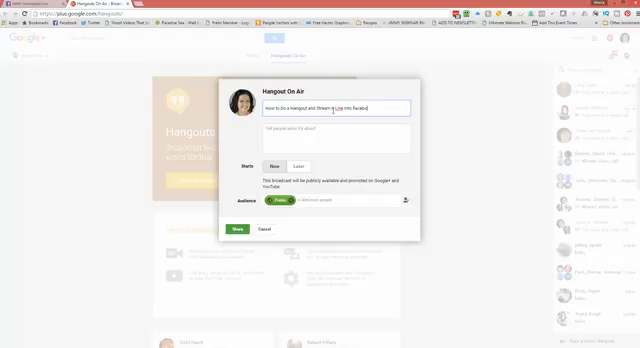
pyautogui.tripleClick(330, 108)
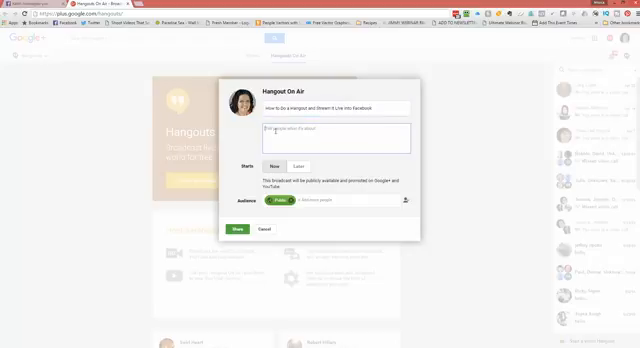
pyautogui.write('How to do a Hangout and Stream it Live into Facebook')
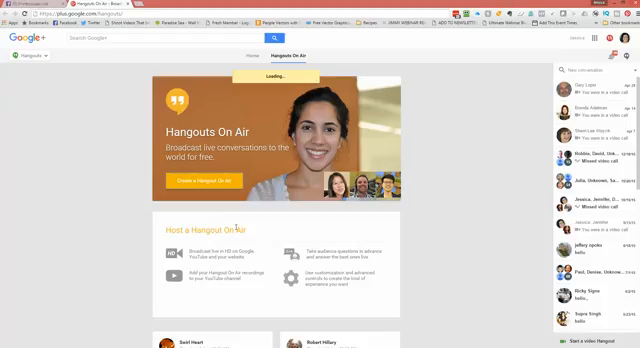
# Launch the hangout window for the new broadcast
pyautogui.click(200, 184)
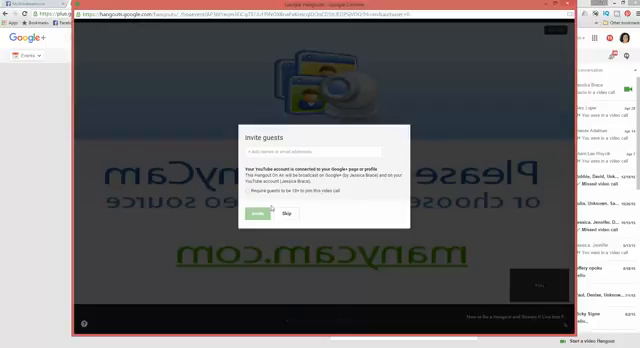
# Skip the Invite guests prompt so the device Settings dialog appears
pyautogui.click(310, 150)
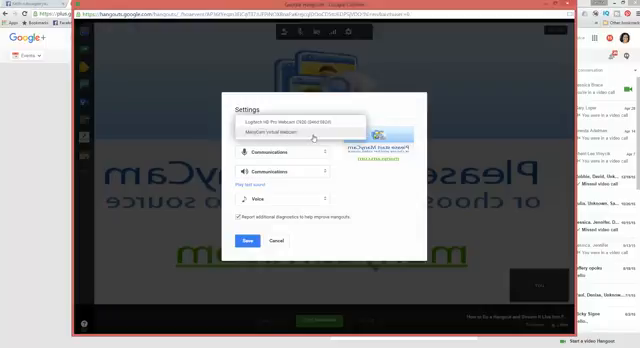
# Set the video source to the built-in webcam
pyautogui.click(292, 124)
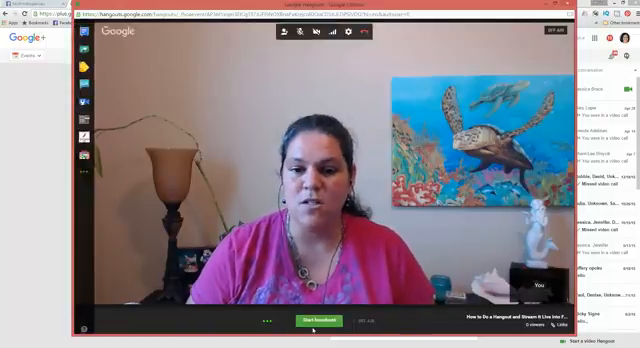
# Start the broadcast and confirm going live
pyautogui.click(316, 320)
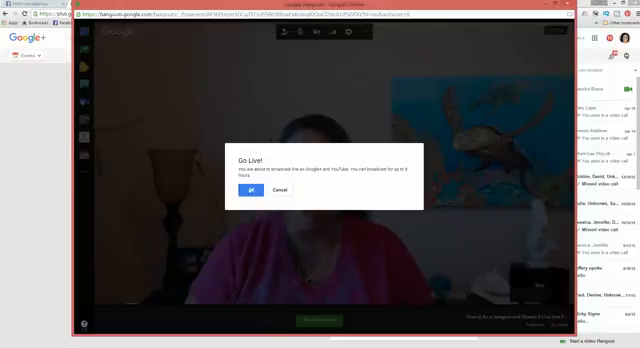
pyautogui.click(248, 190)
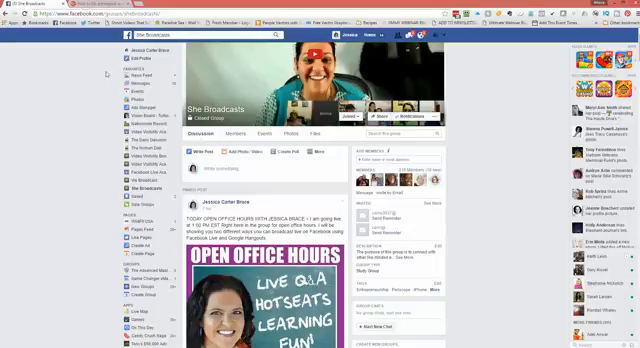
# Write a group post saying 'Hey Check it' with the YouTube video link pasted
pyautogui.click(250, 168)
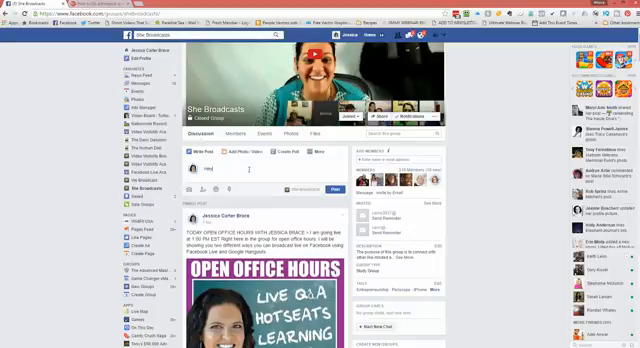
pyautogui.write('Hey Check it')
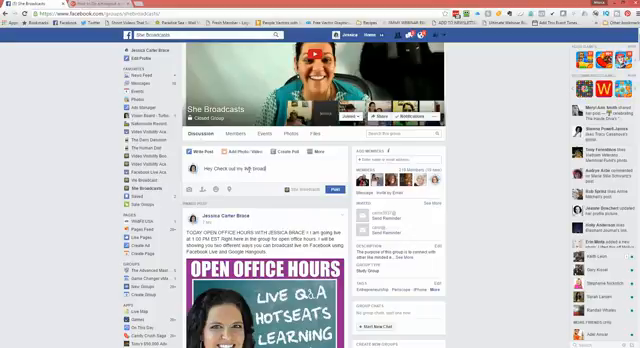
pyautogui.write('text')
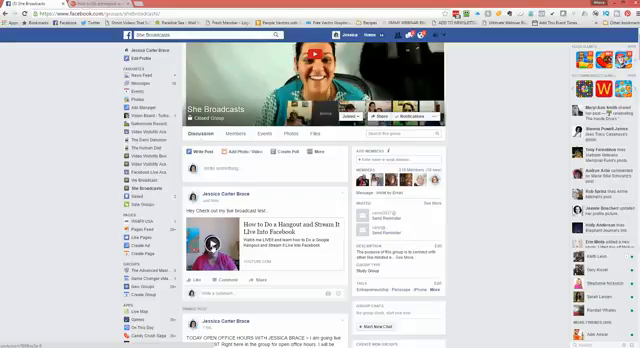
# Publish the video post to the group feed
pyautogui.click(212, 248)
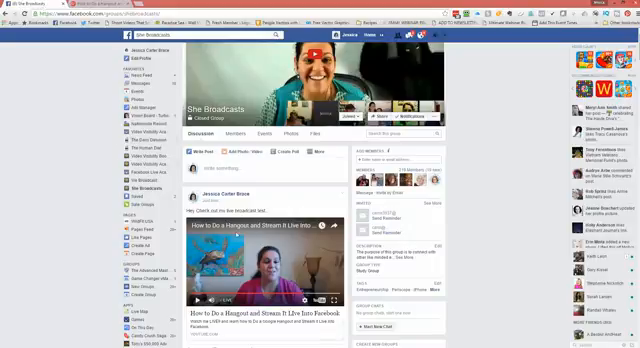
pyautogui.moveTo(208, 192)
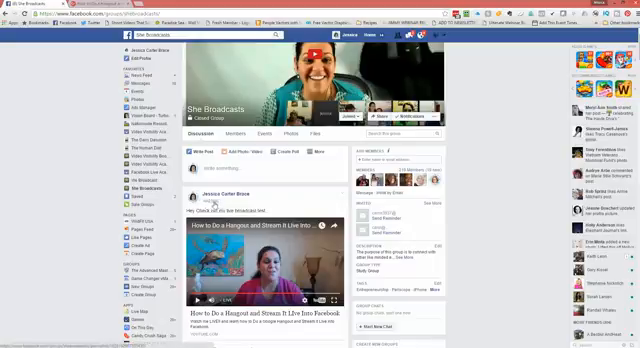
# Copy the new post's link address via its timestamp's context menu
pyautogui.rightClick(230, 210)
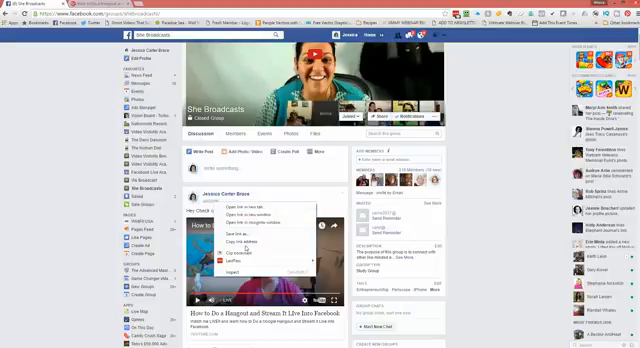
pyautogui.moveTo(258, 244)
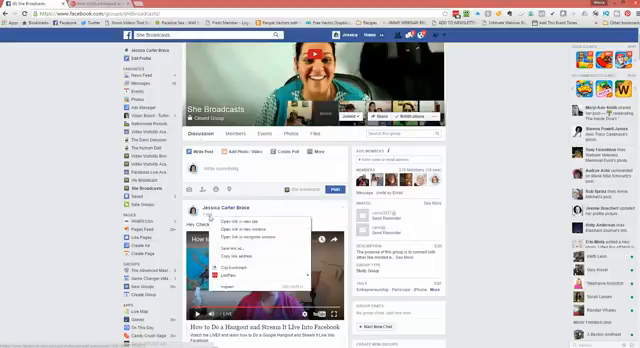
pyautogui.click(328, 216)
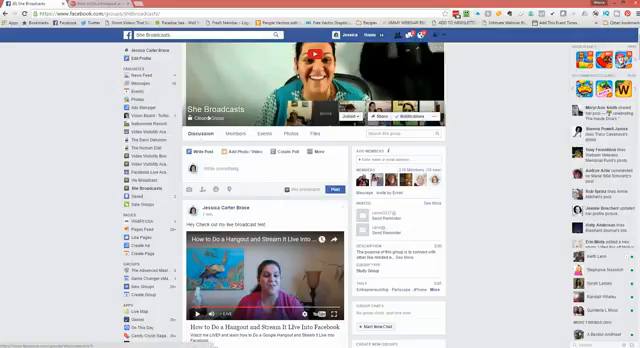
pyautogui.moveTo(278, 216)
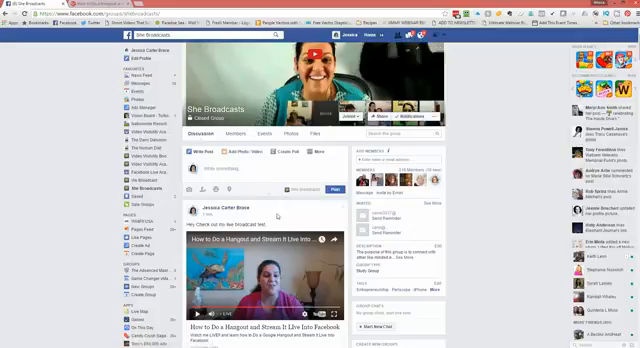